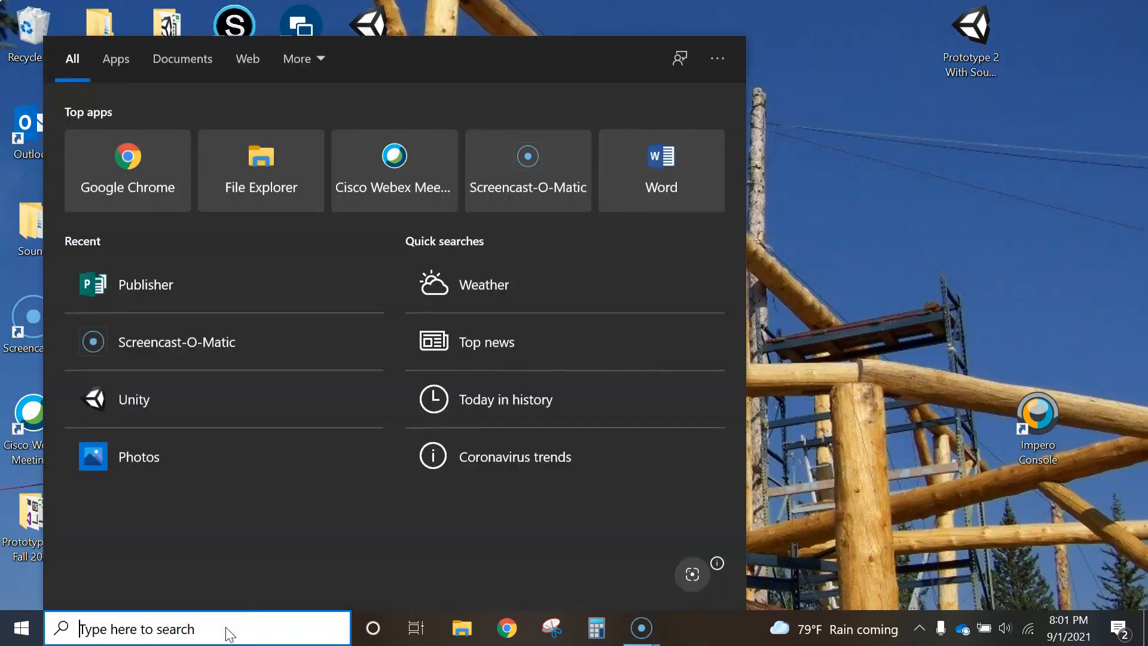
- Launch Microsoft Publisher from the Windows search by searching 'pub'
text(pub)
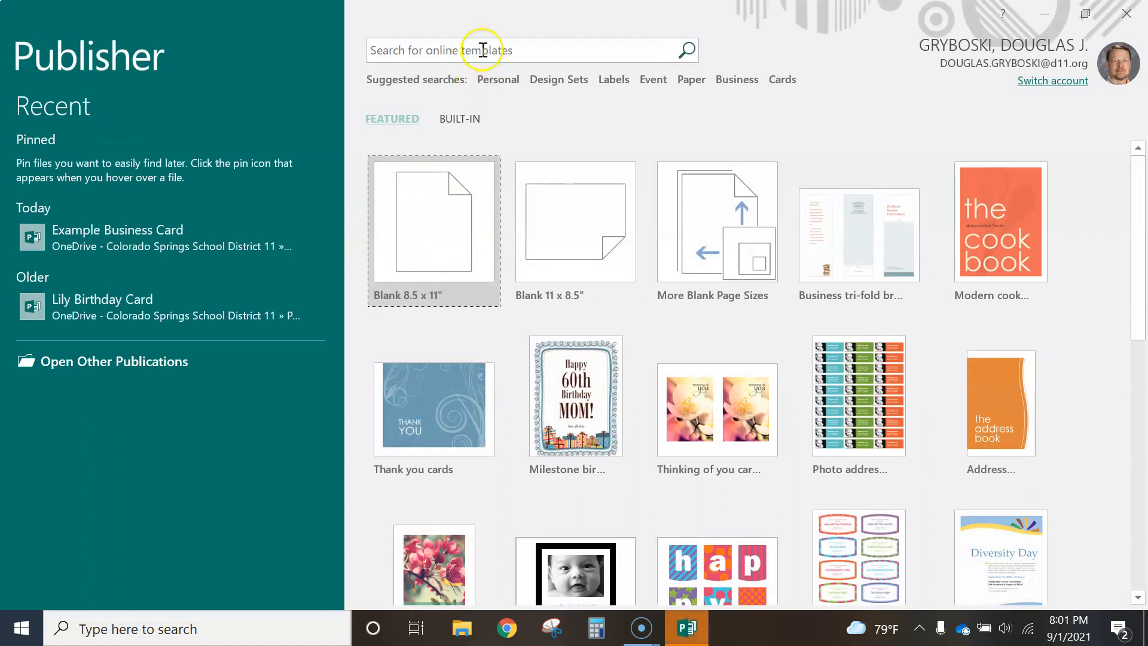
- Enter 'tri fold' into the online templates search box without submitting it
click(512, 50)
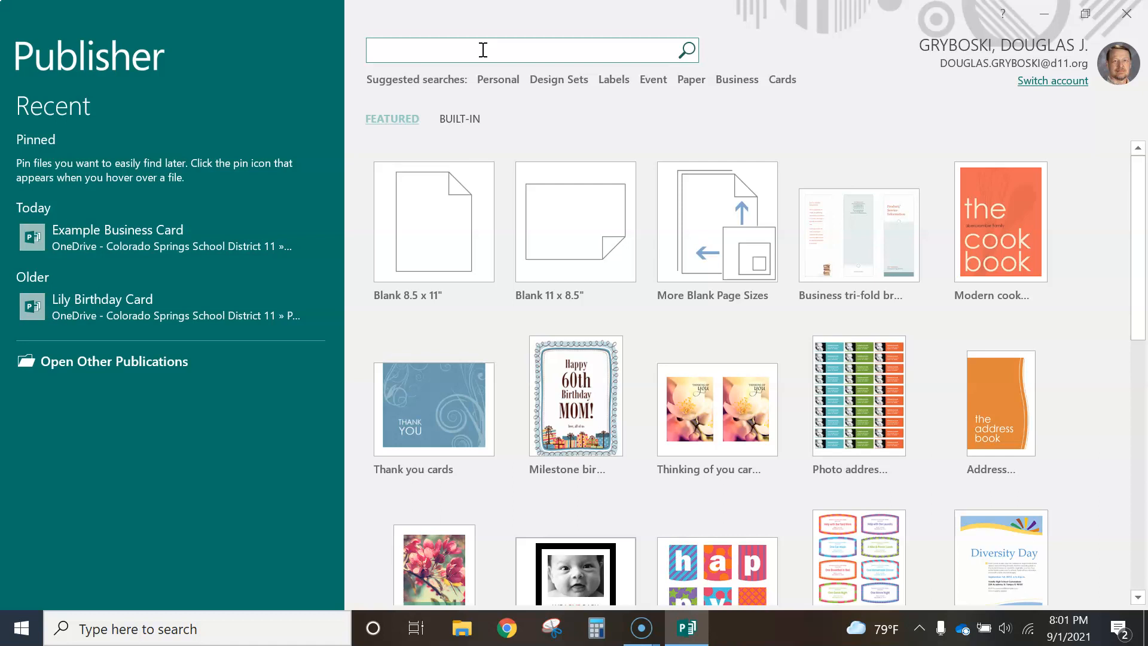
text(tri)
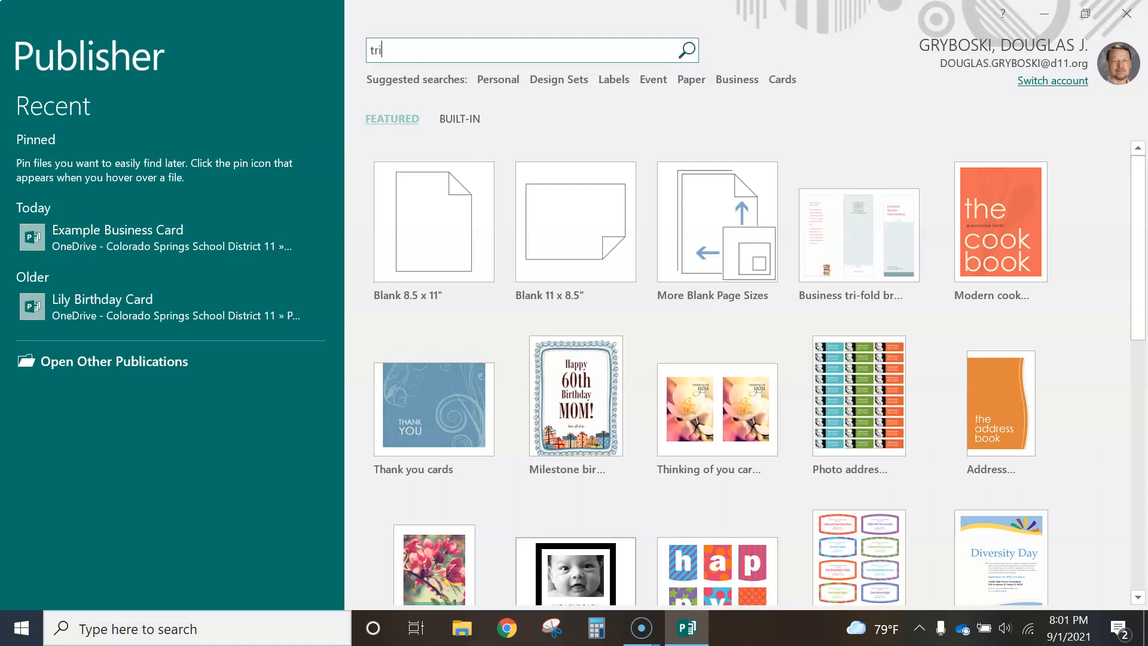
text(fold)
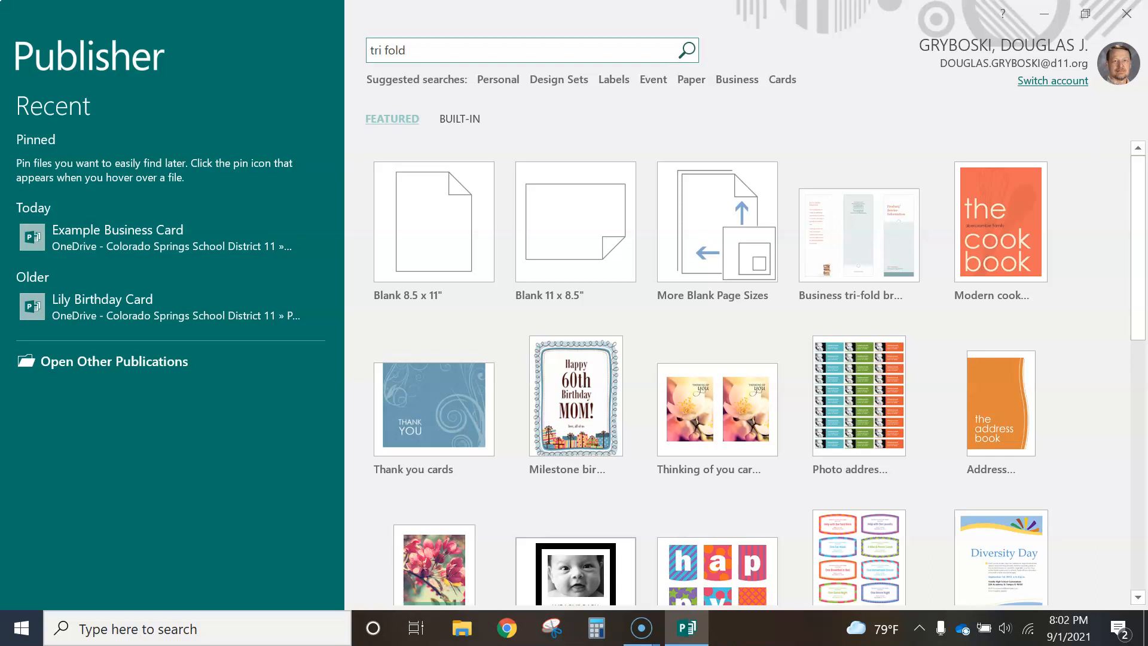
- Run the tri fold search and preview the Informational brochure (Business design) template
click(858, 221)
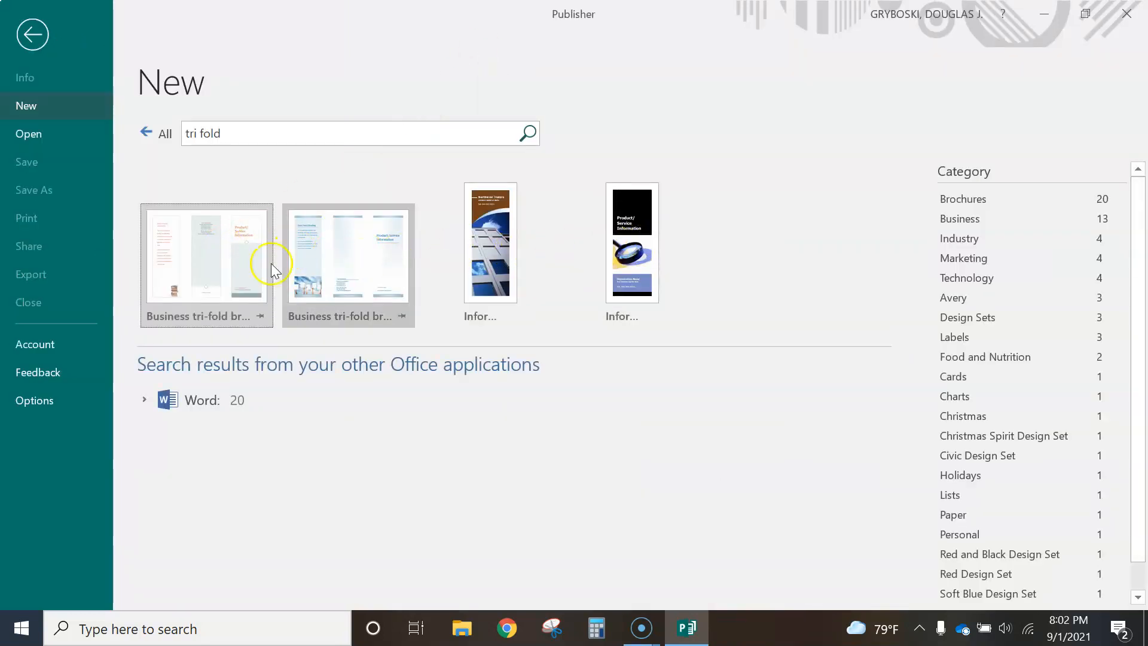
mouse_move(632, 281)
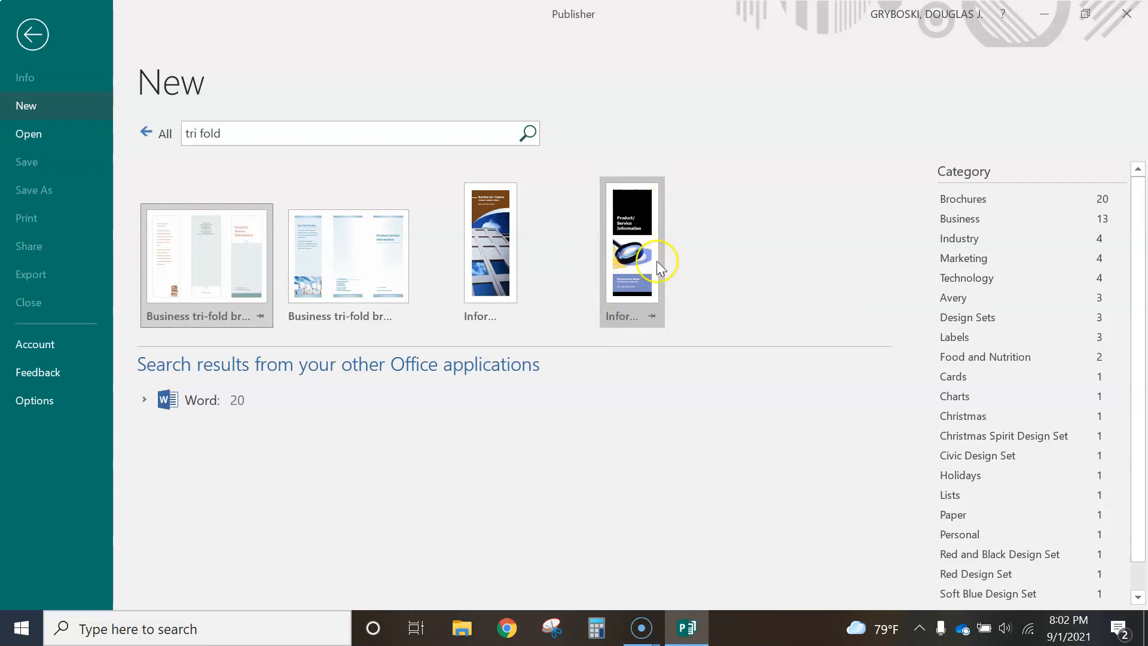
mouse_move(635, 296)
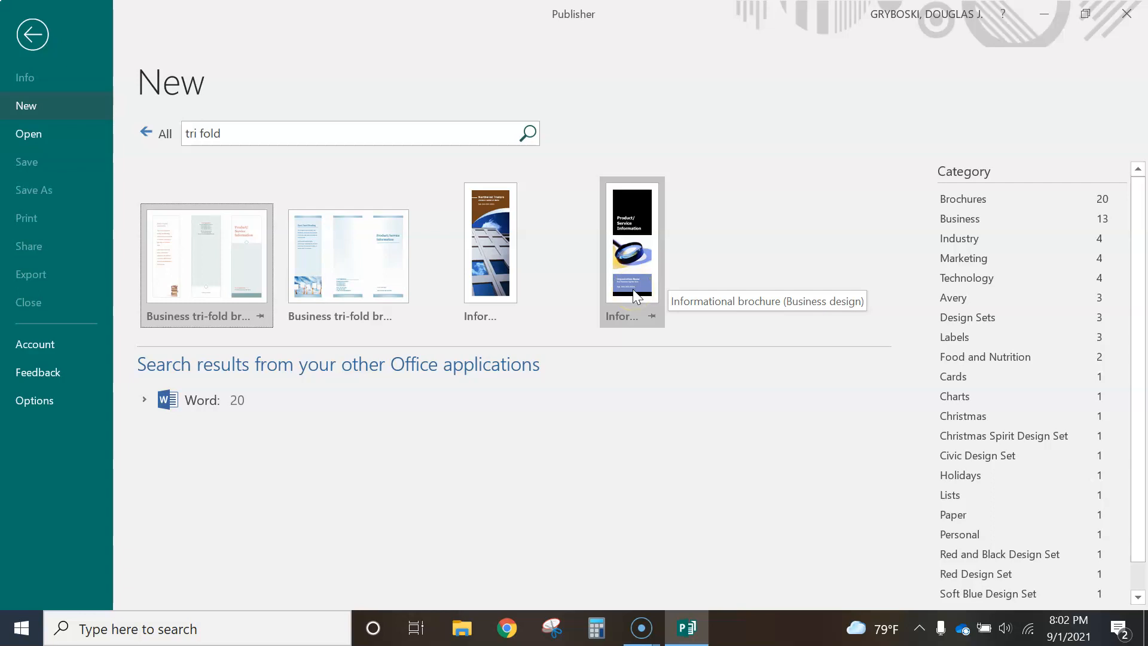
click(637, 293)
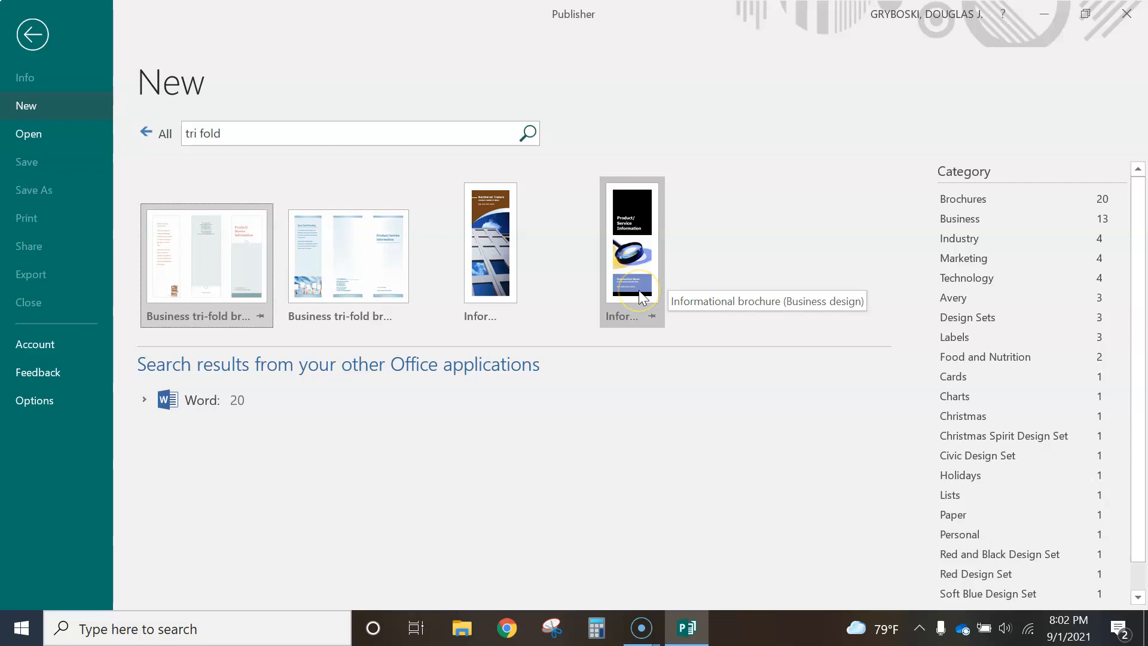
mouse_move(503, 265)
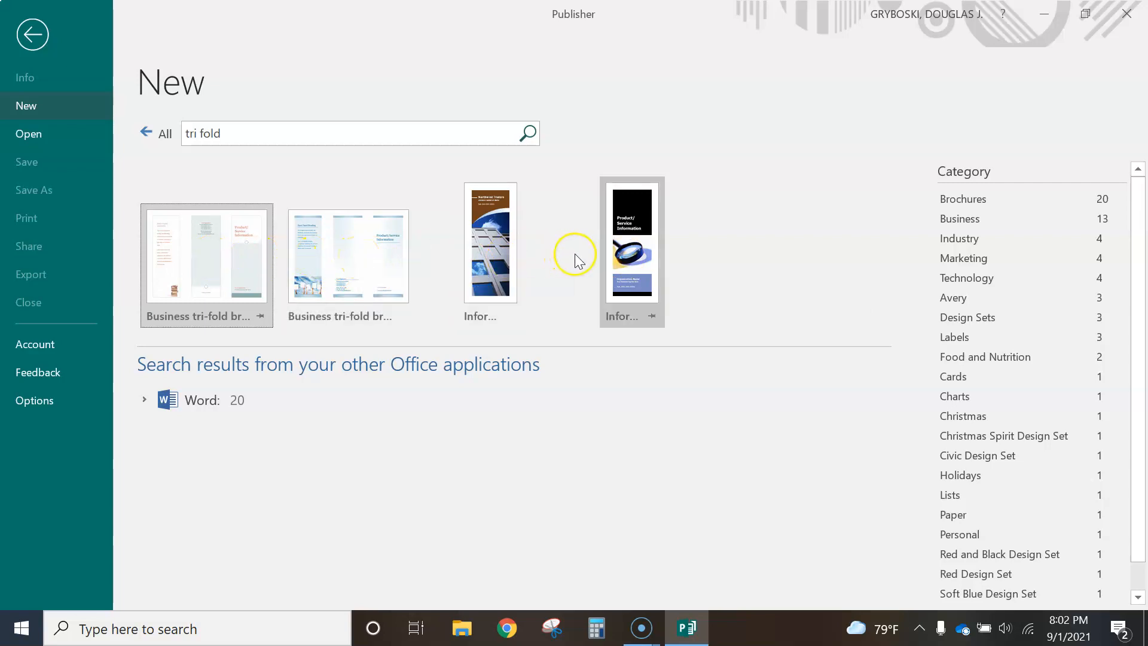
click(631, 241)
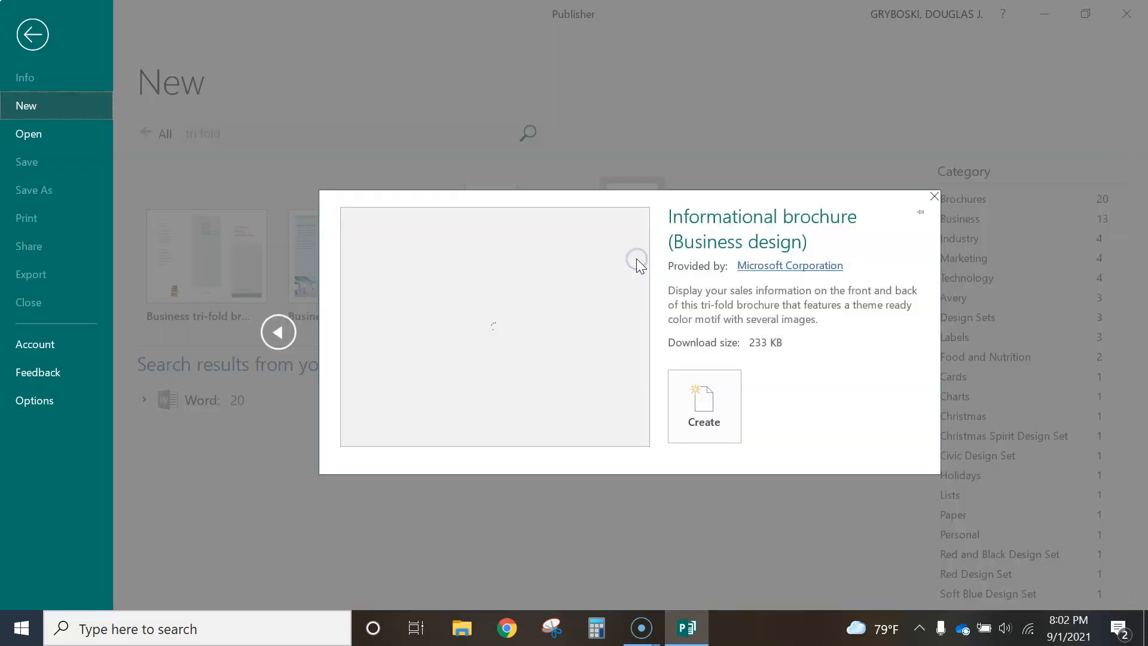
- Create Publication2 from the template, view page 2's inside panels, then return to page 1
click(703, 407)
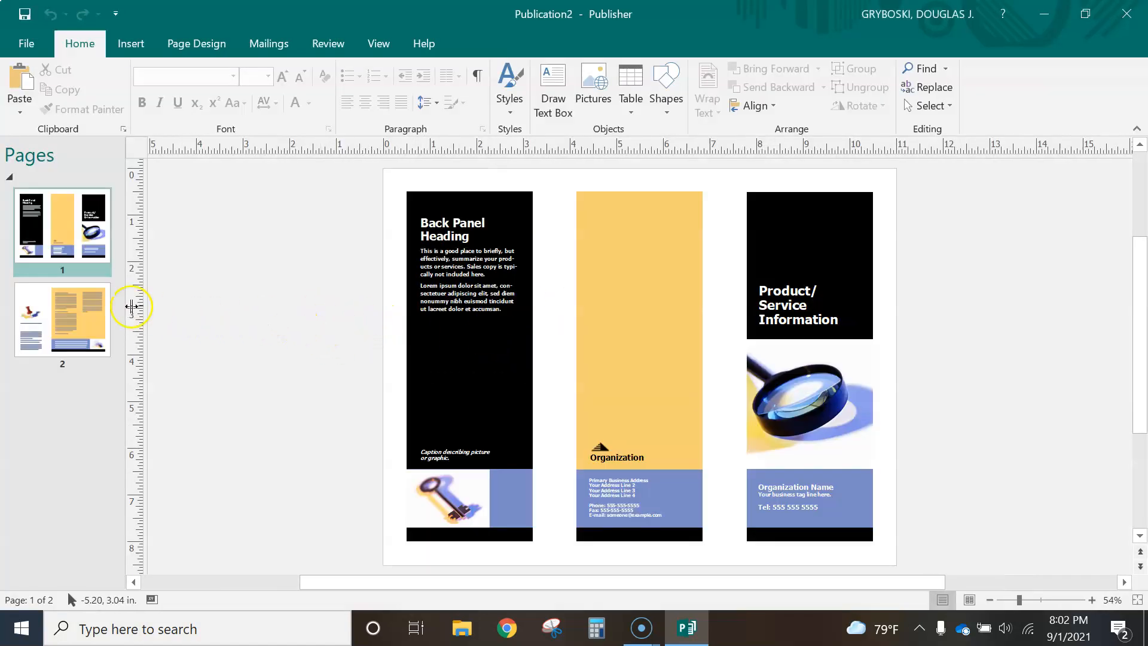
click(62, 225)
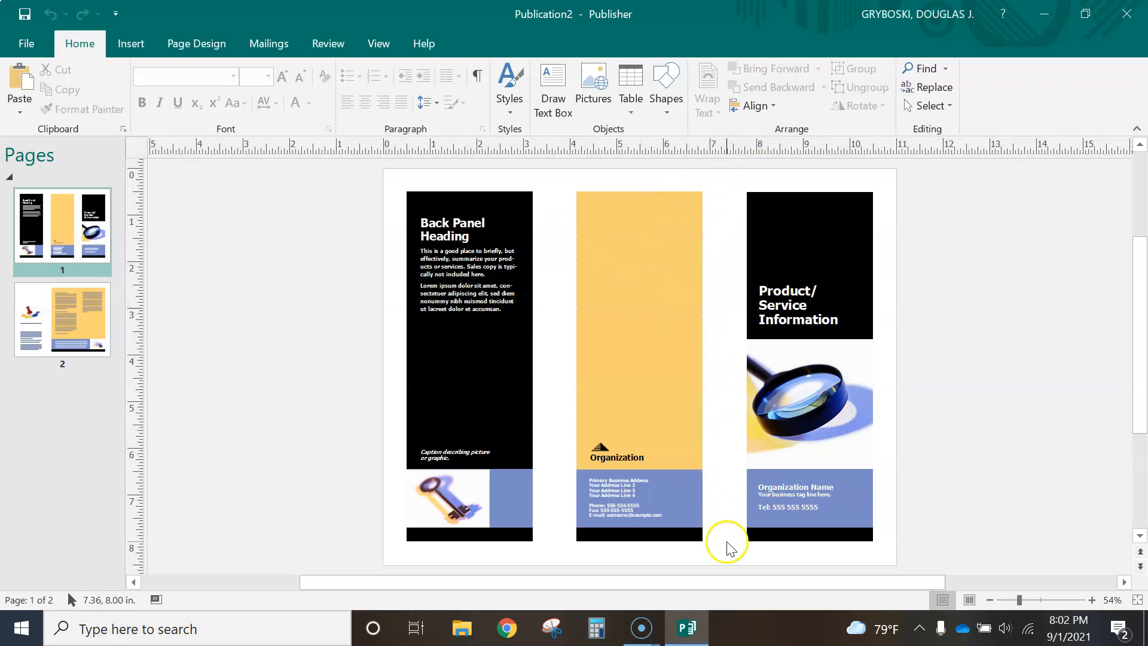
mouse_move(737, 264)
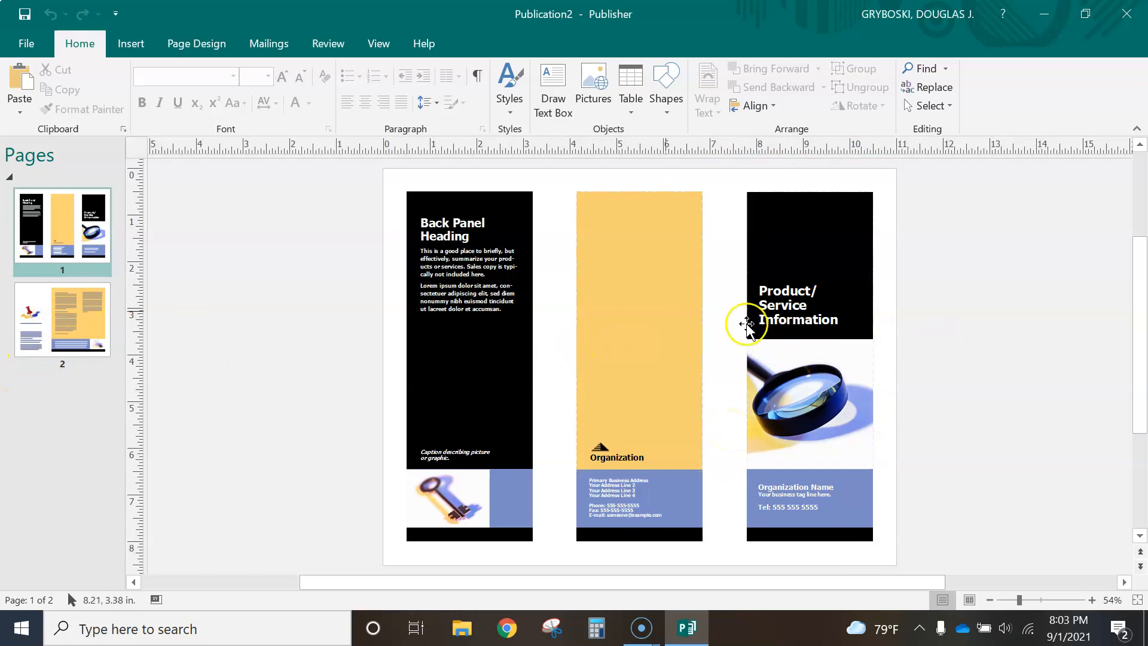
click(61, 323)
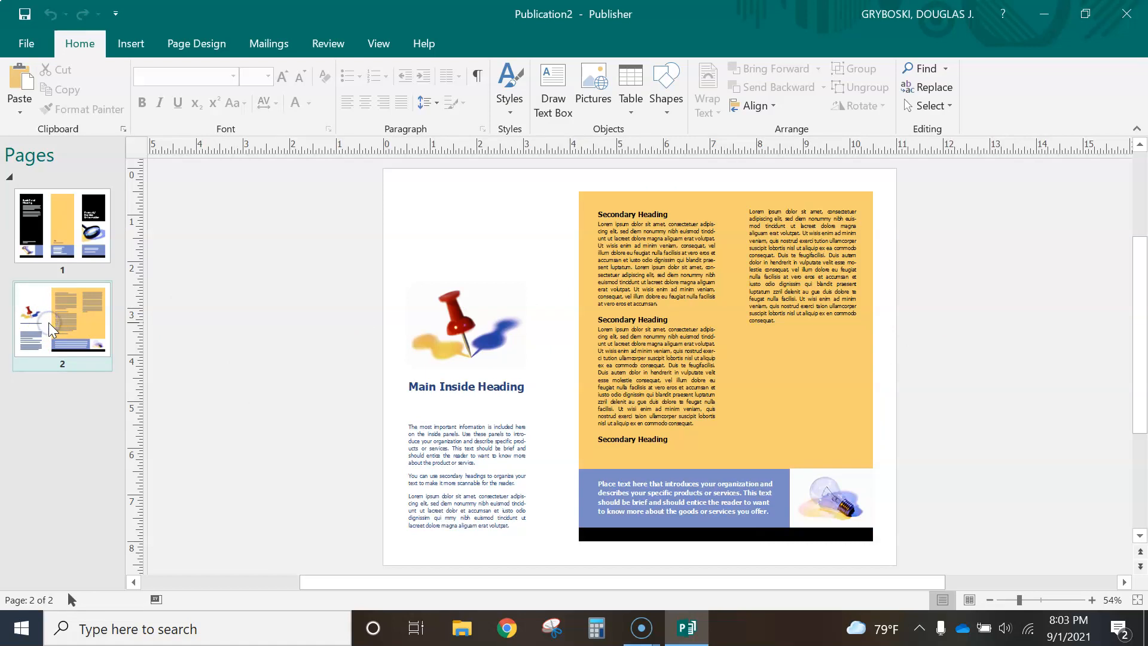
click(835, 357)
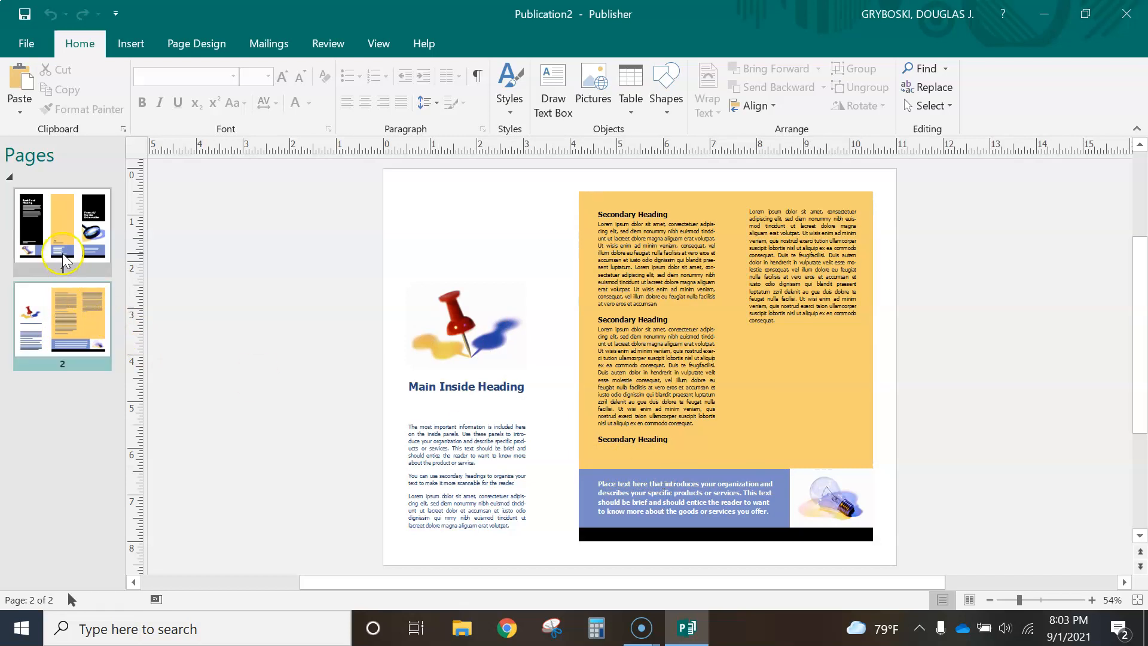
click(62, 225)
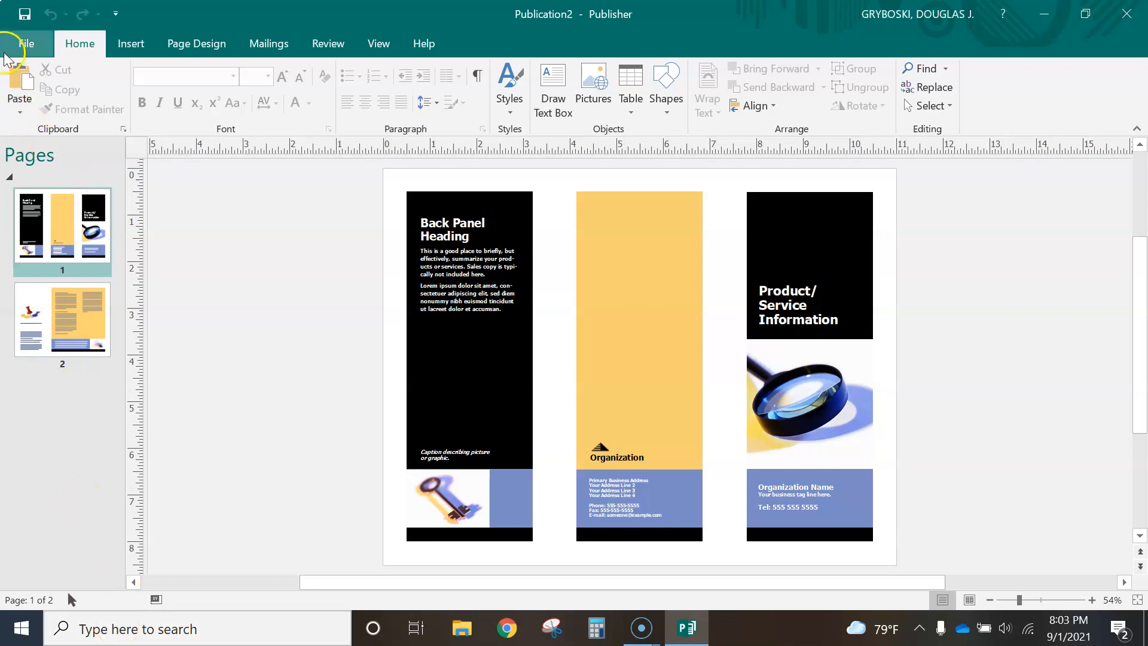
- Via File > New, search 'tri fo' and create Publication3 from the pale grey Business tri-fold template
click(26, 43)
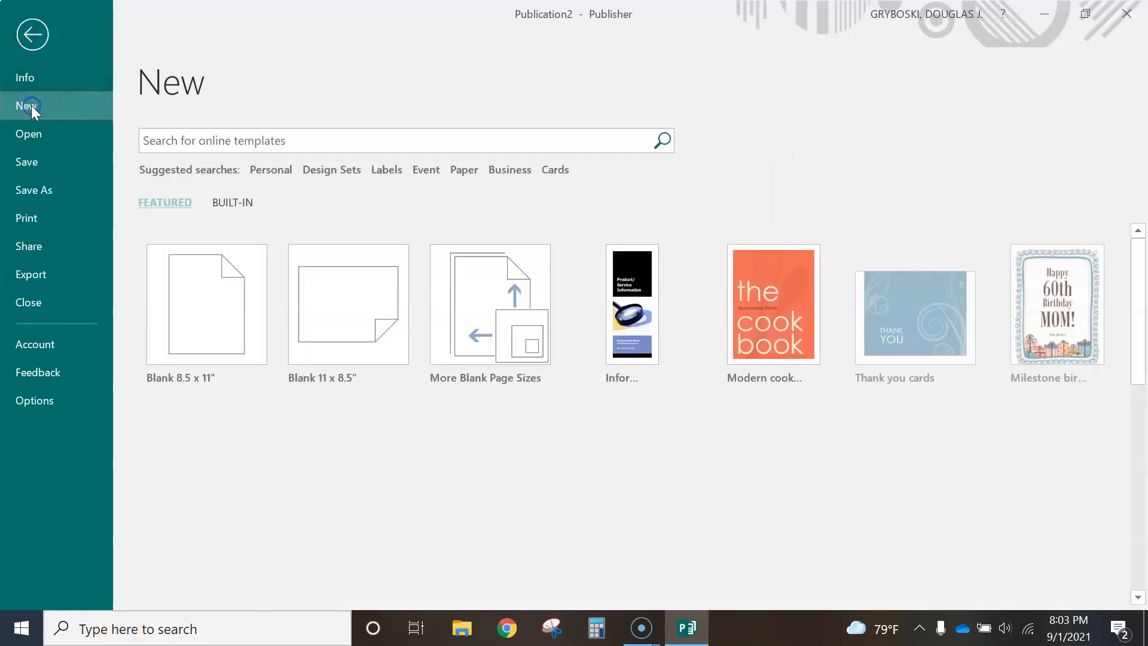
click(396, 140)
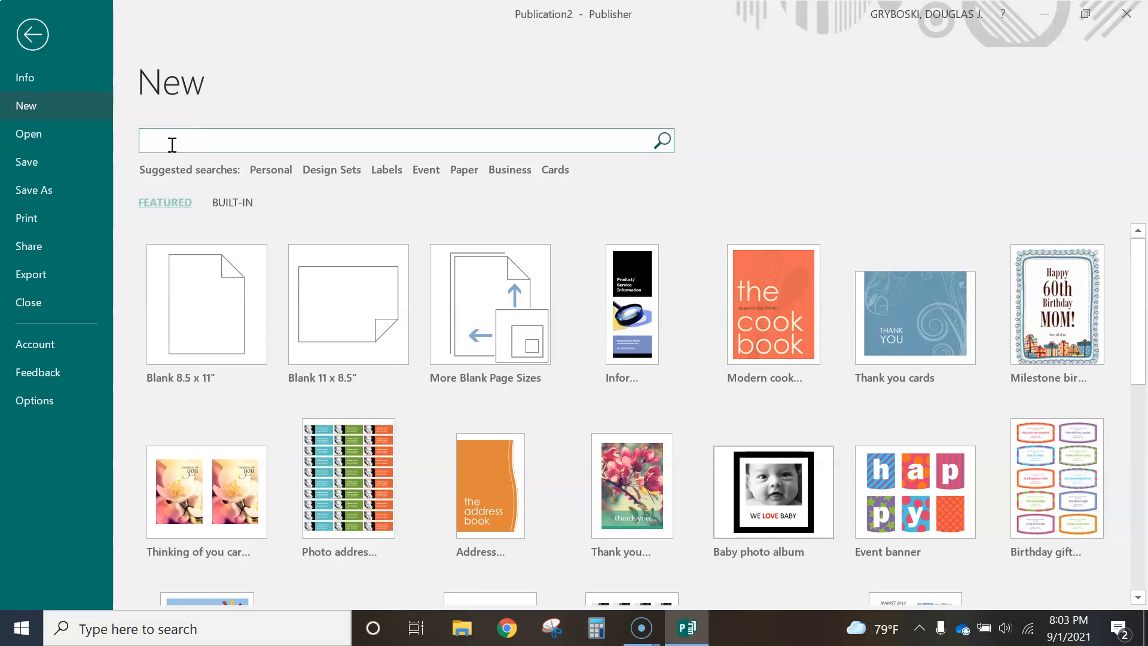
text(tri fold)
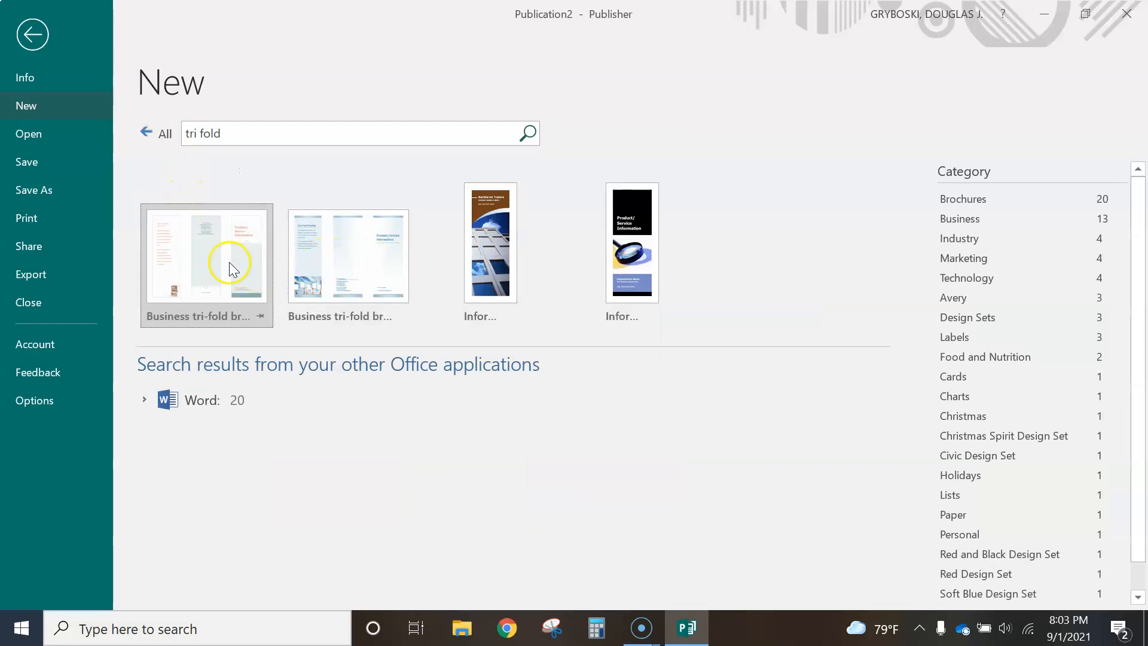
click(206, 255)
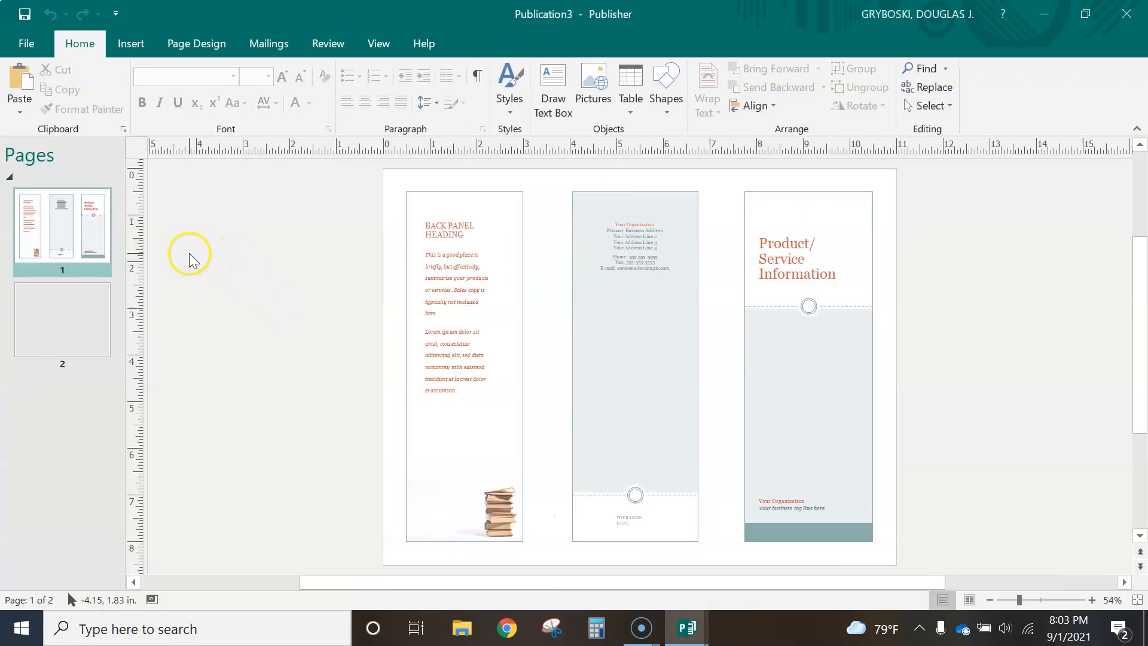
click(423, 239)
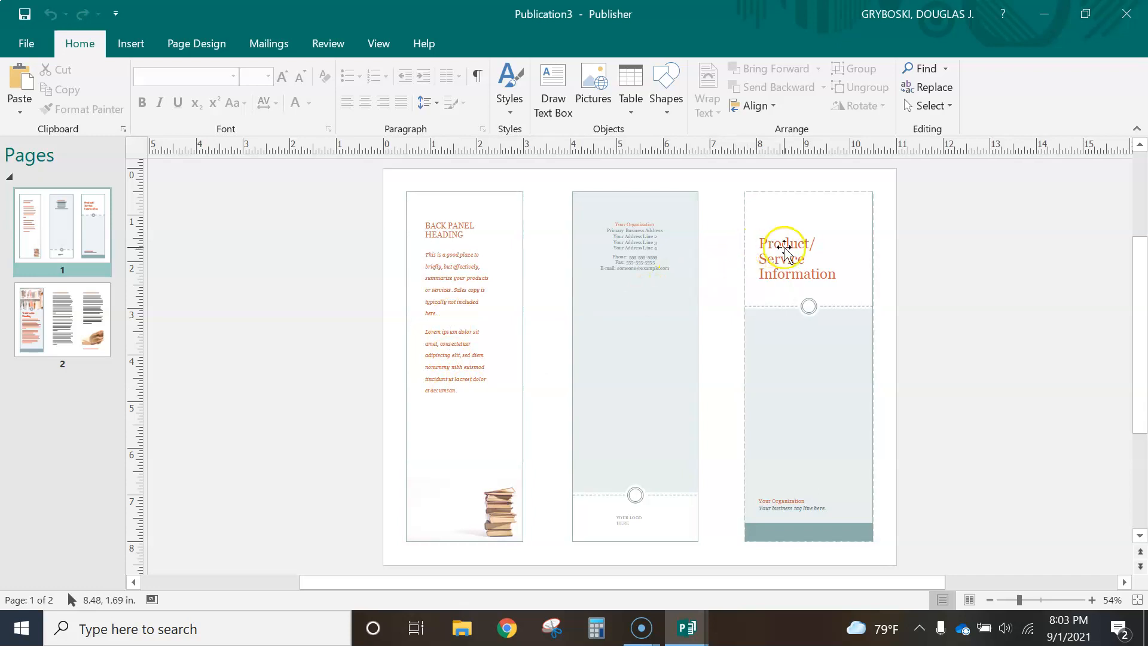
click(785, 249)
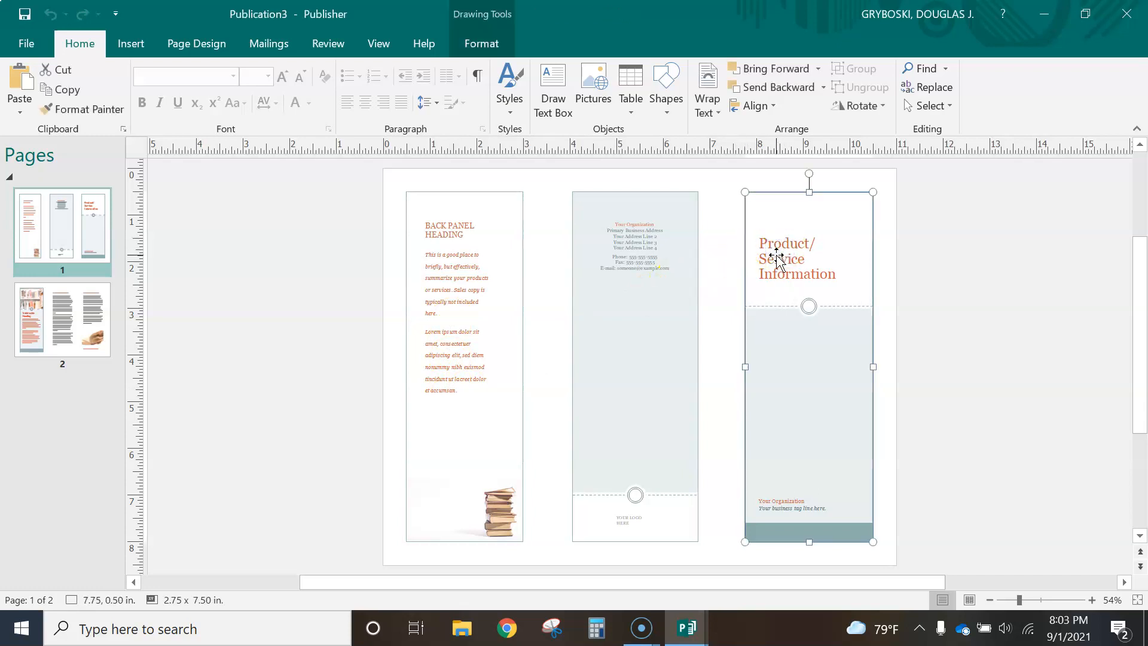
click(796, 269)
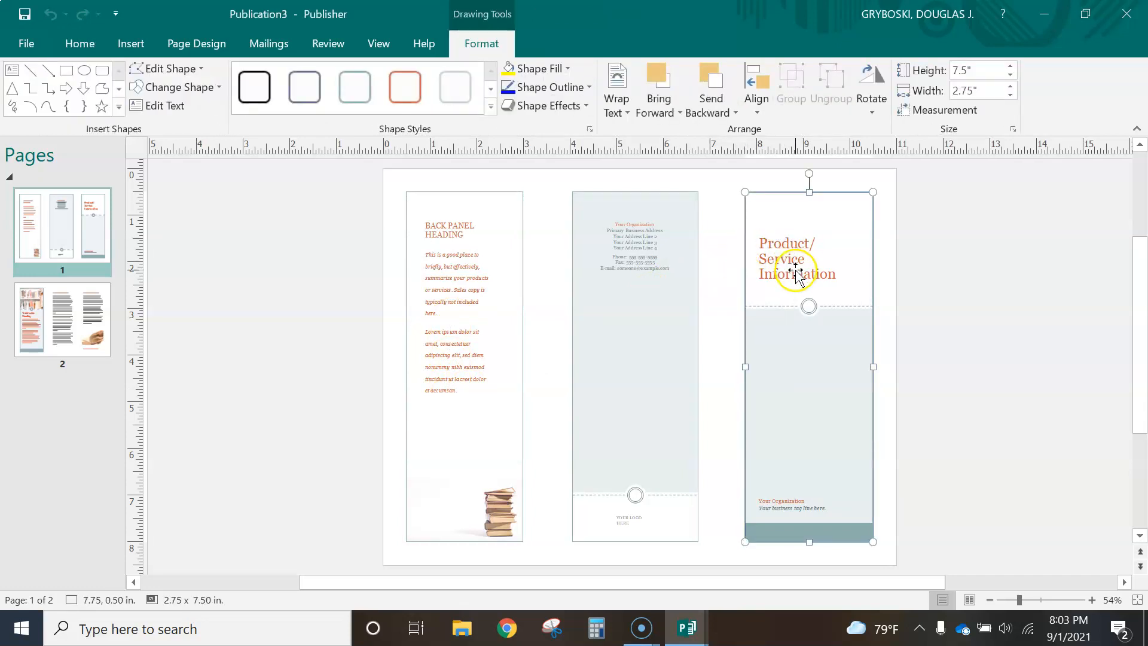
click(79, 43)
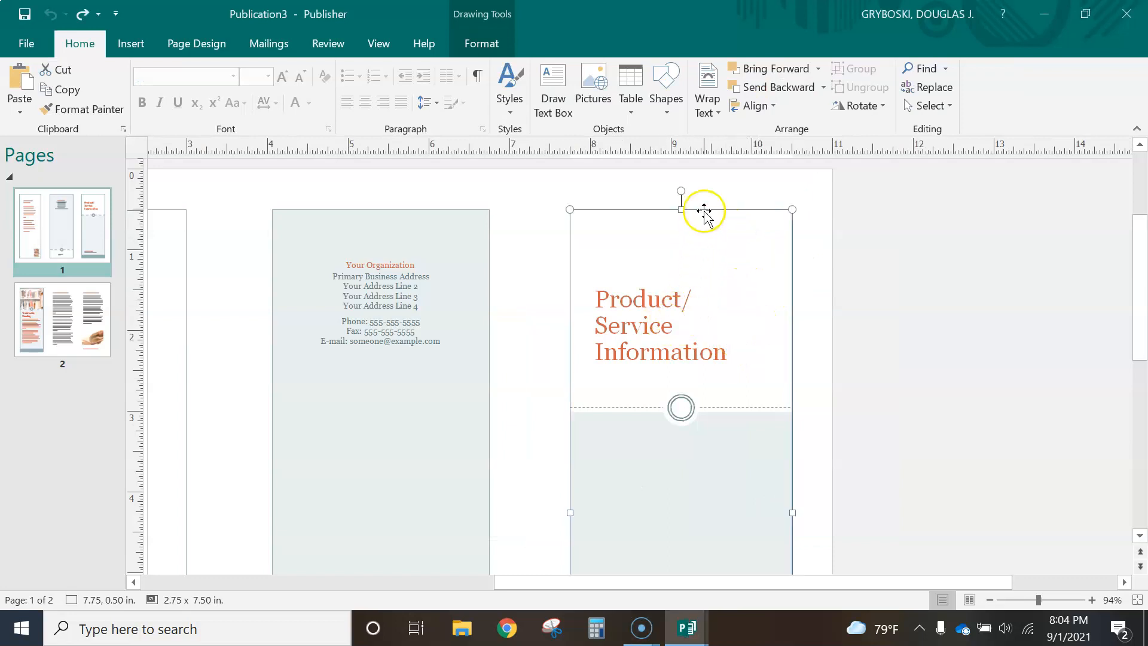
drag(703, 213, 761, 233)
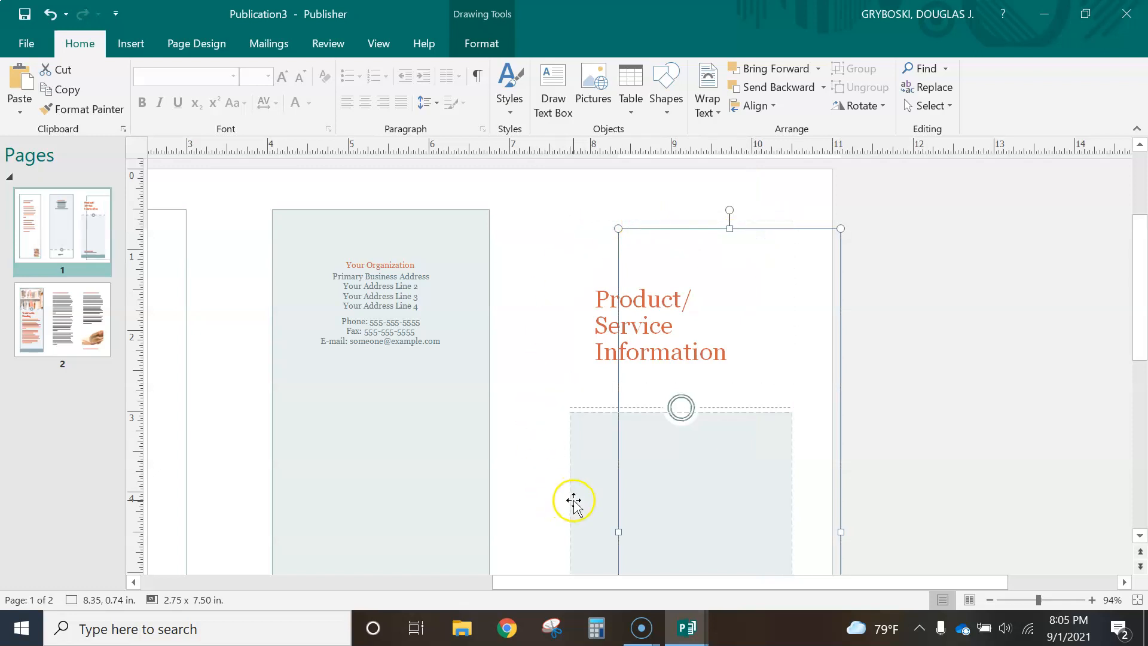
scroll(down, 3)
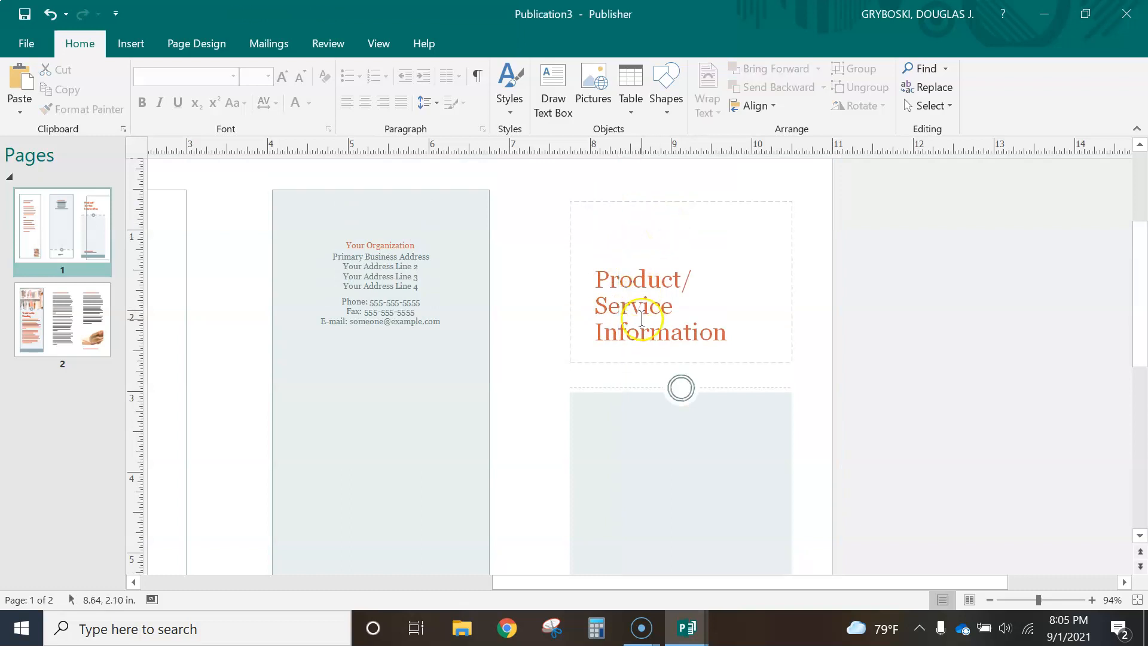
- Select the whole 'Product/Service Information' heading on the front cover
triple_click(659, 306)
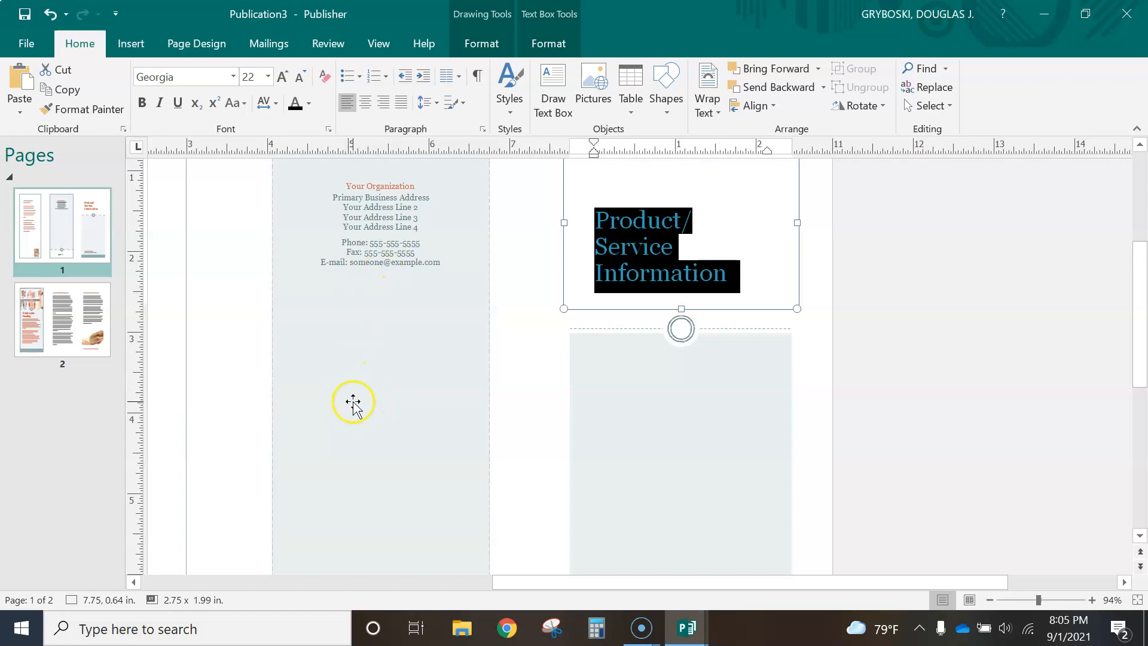
mouse_move(378, 437)
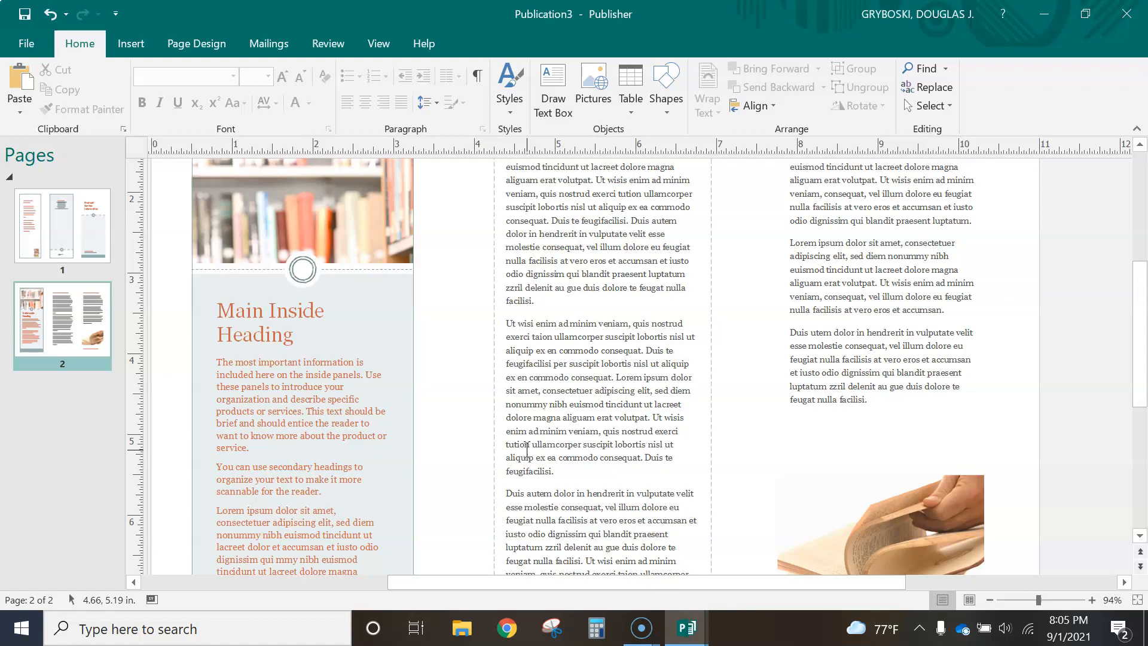
- Return to page 1 and bring the lower outside panels with logo and tagline into view
click(62, 227)
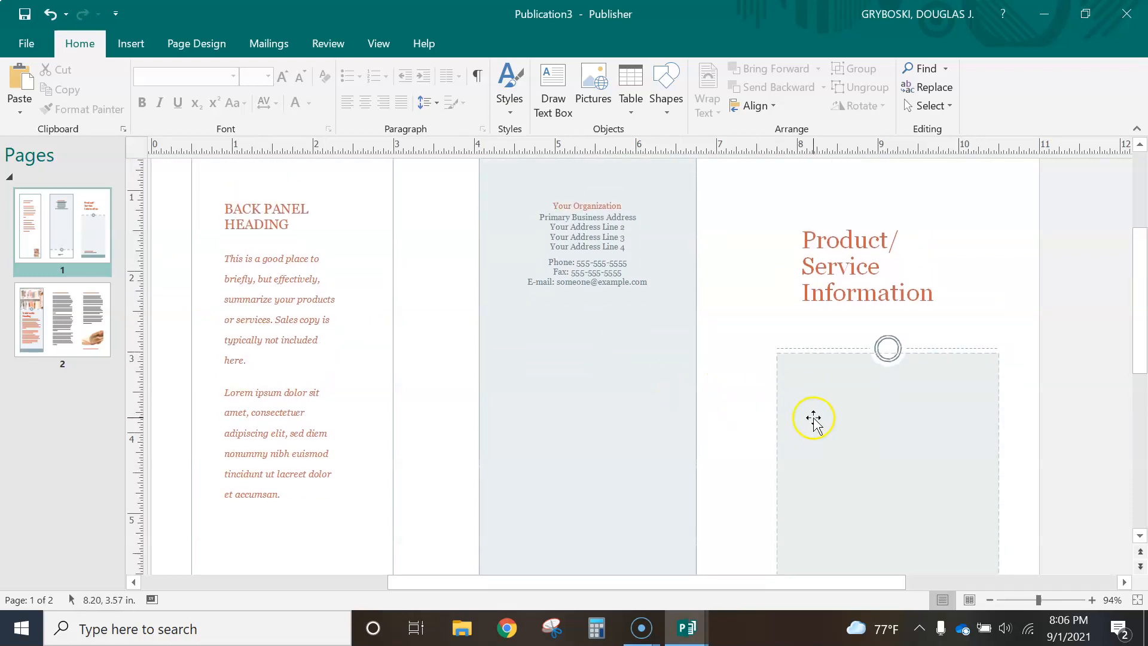
scroll(down, 3)
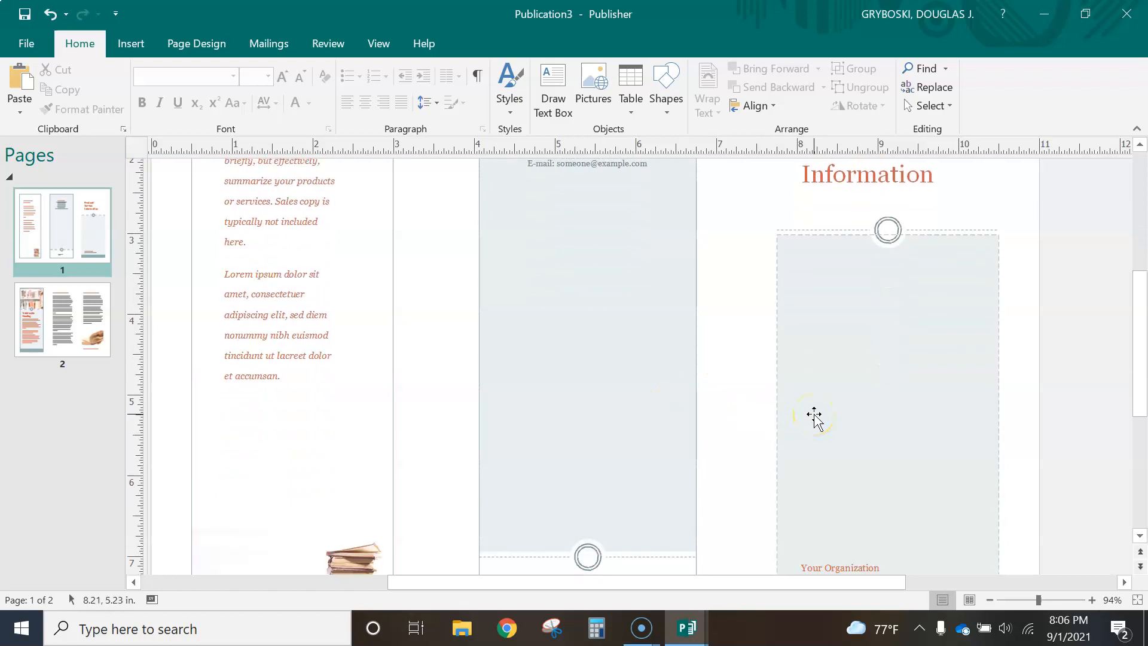
scroll(down, 3)
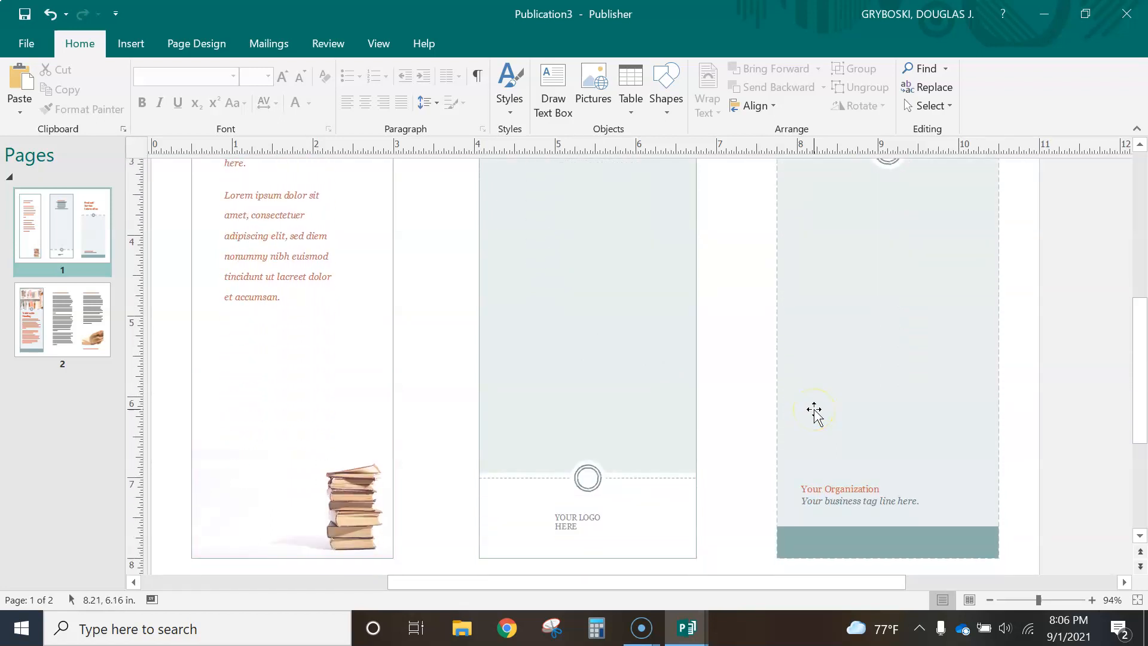